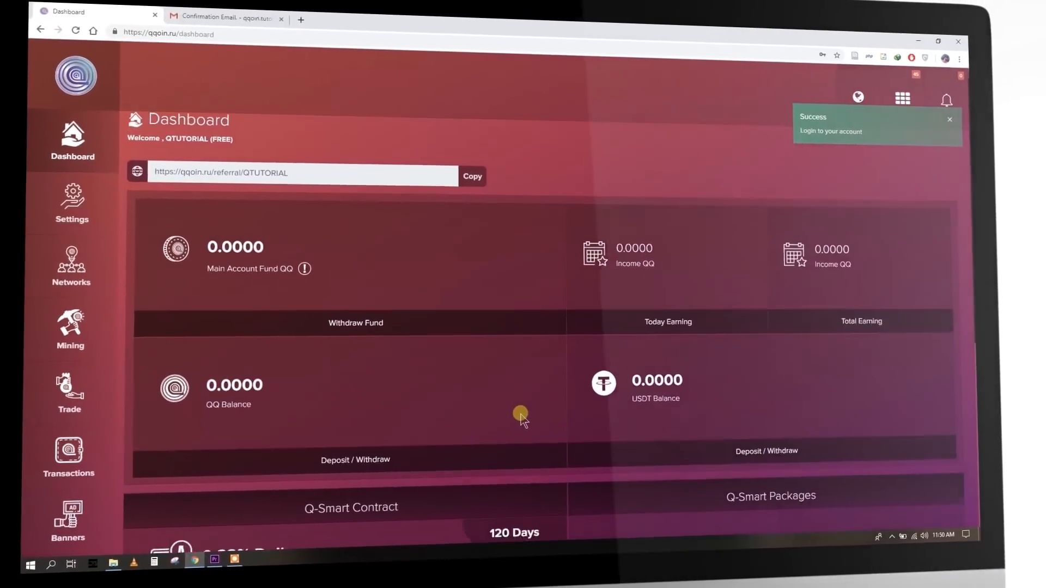
- Scroll the QQoin trading page to view the QQ/USDT price chart and market trades
scroll(down, 3)
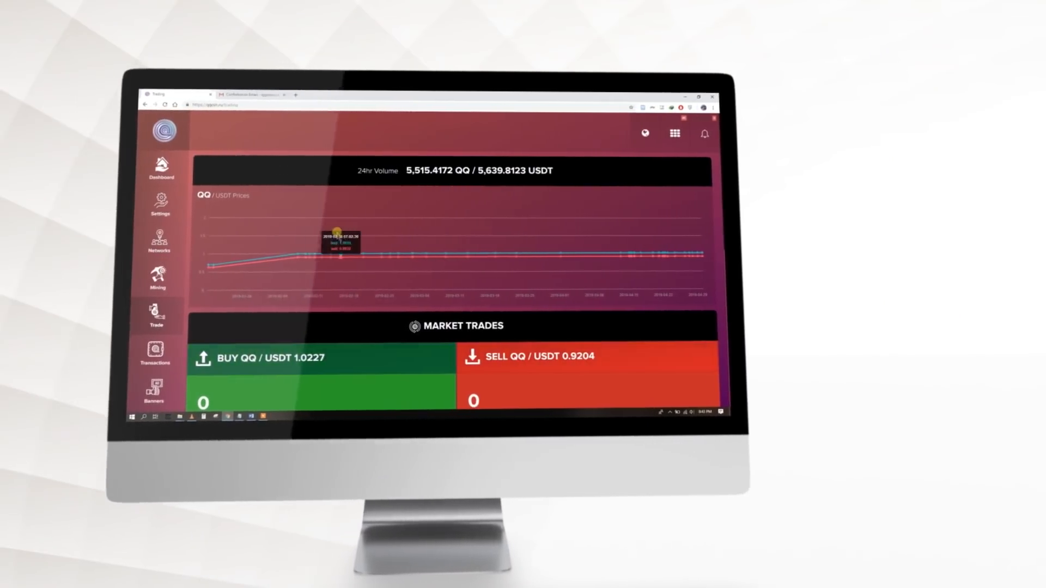
- Buy 500 QQ at 1.0227 USDT, totalling 511.3500 USDT
scroll(down, 3)
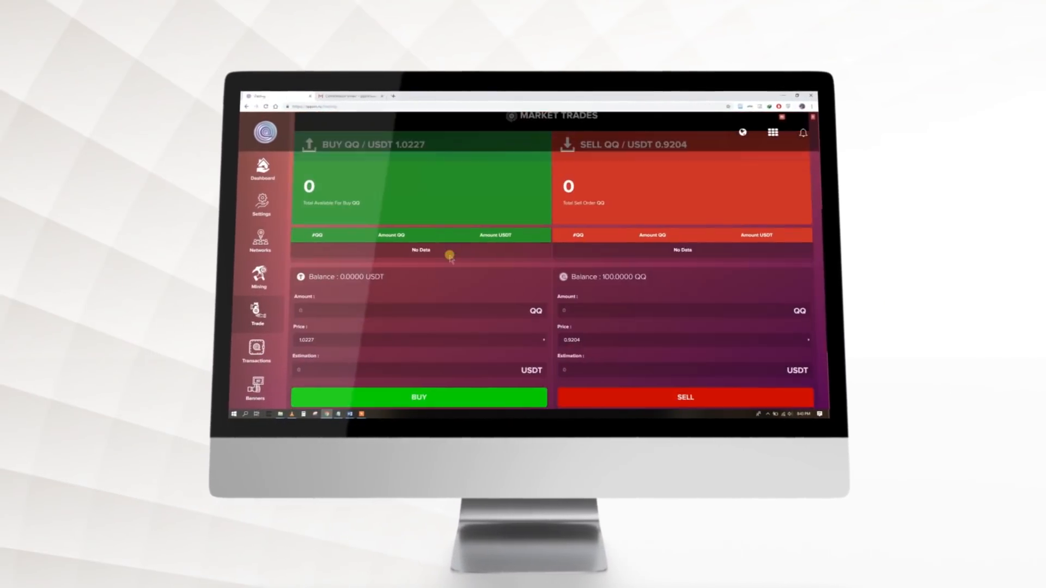
scroll(down, 3)
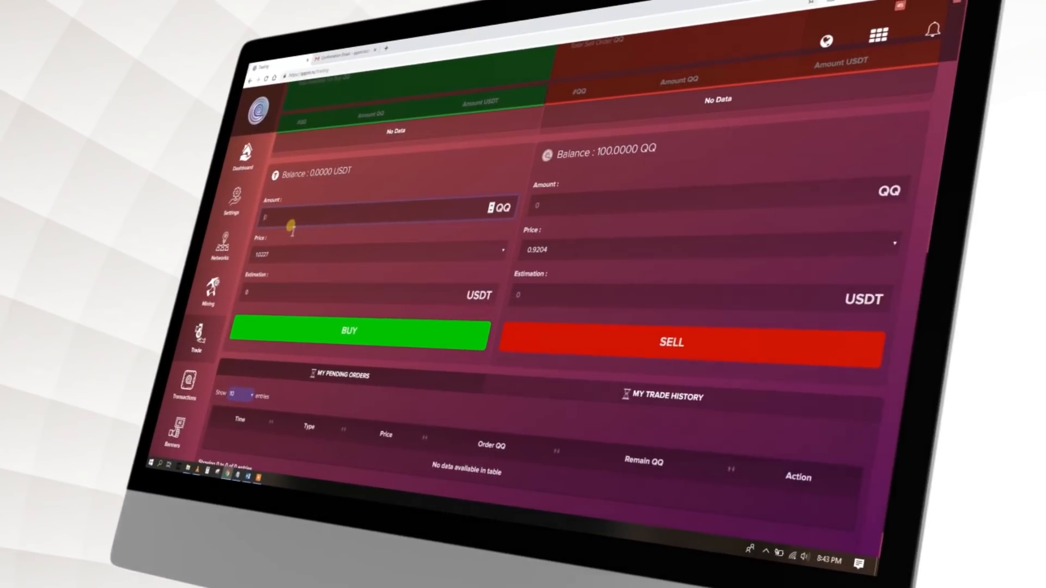
text(500)
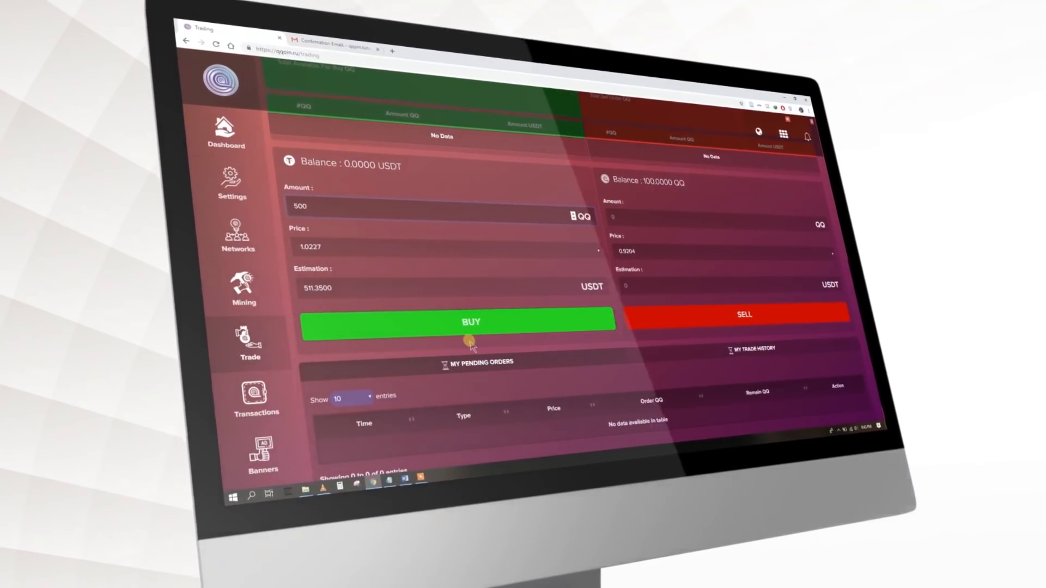
click(226, 132)
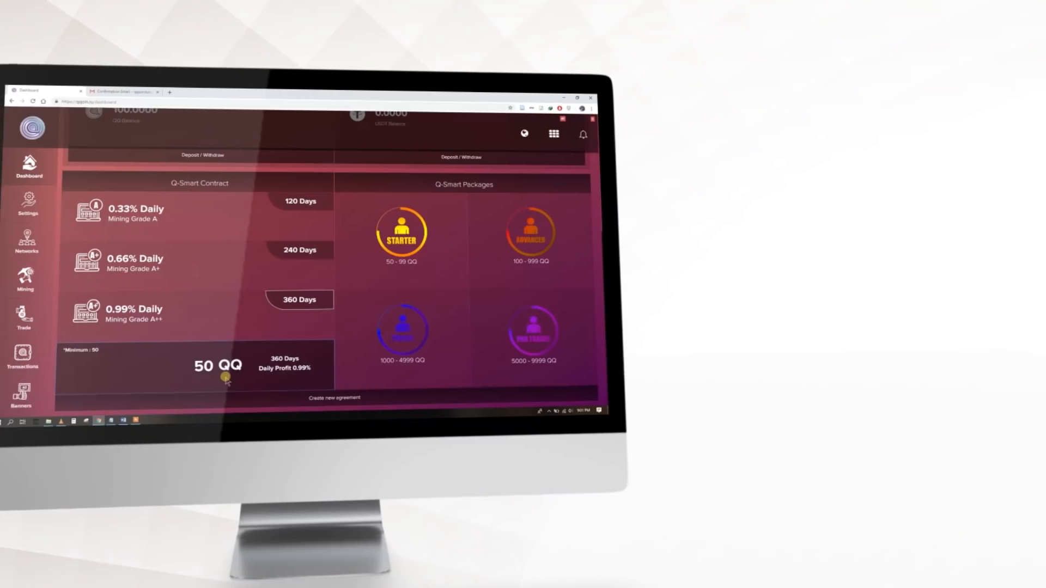
- Create and sign the 360-day, 50 QQ agreement, confirming with the password
click(334, 397)
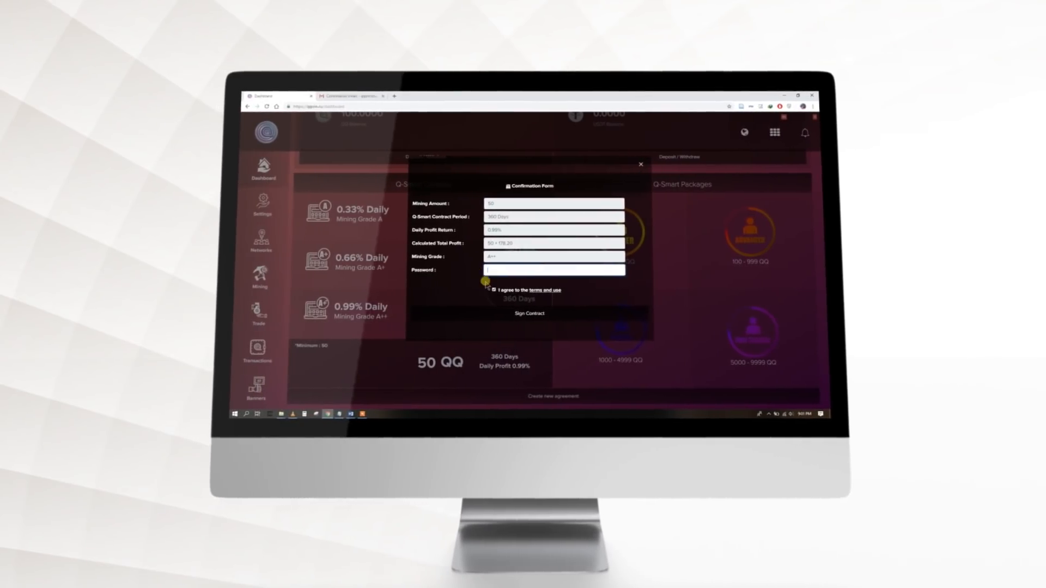
text(password)
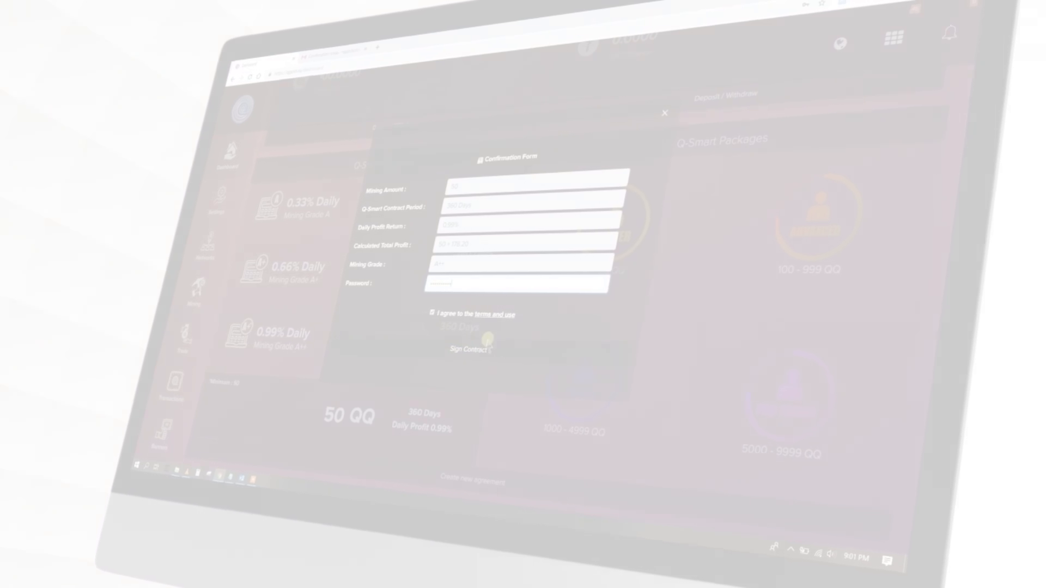
click(468, 348)
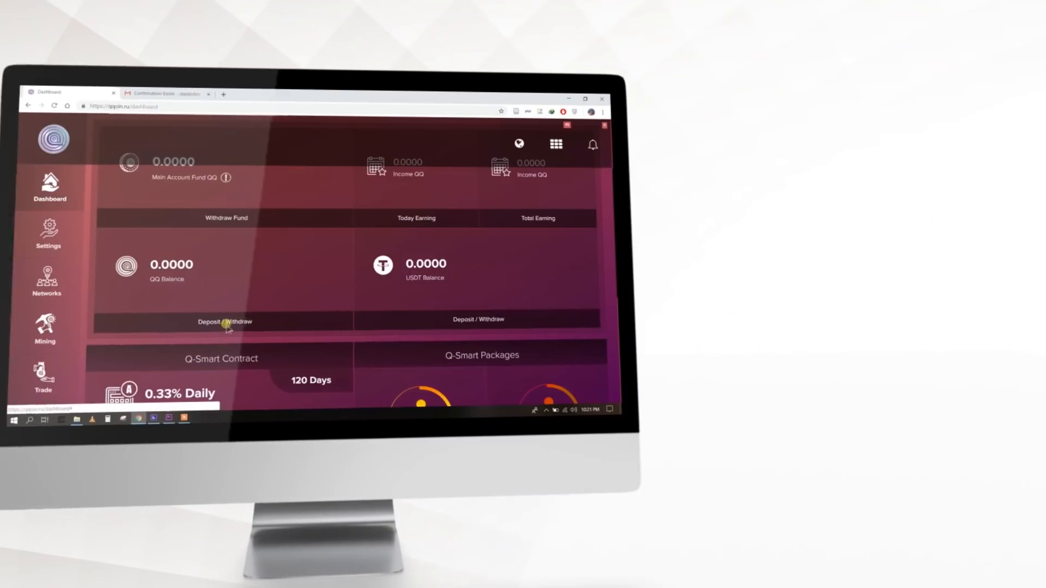
- Open Deposit / Withdraw for the QQ balance and switch to the Withdraw form
click(225, 321)
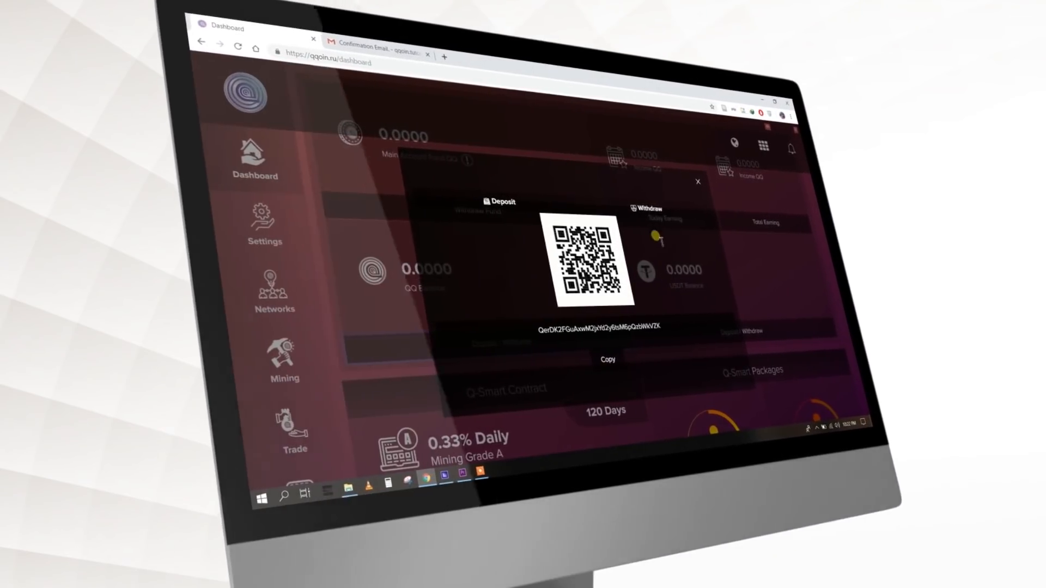
click(648, 209)
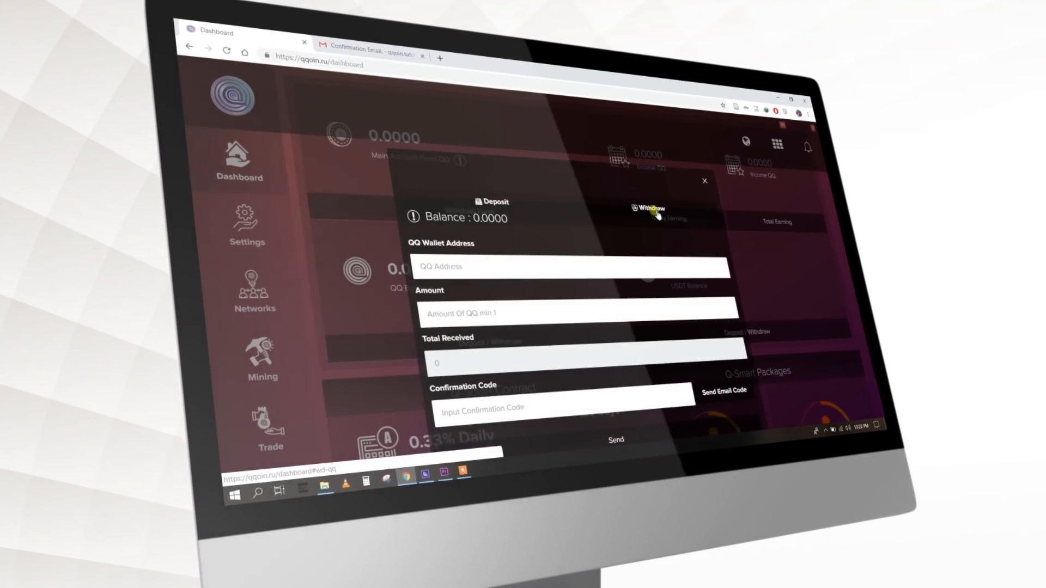